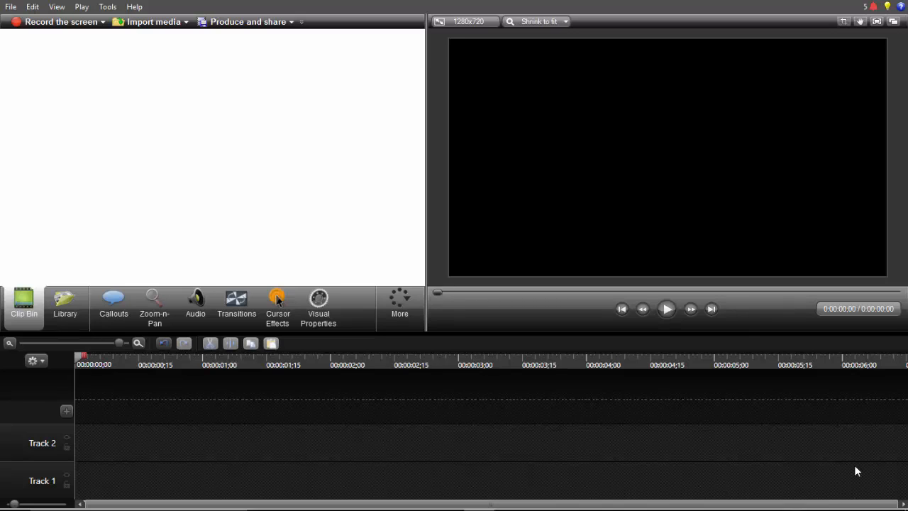
mouse_move(586, 272)
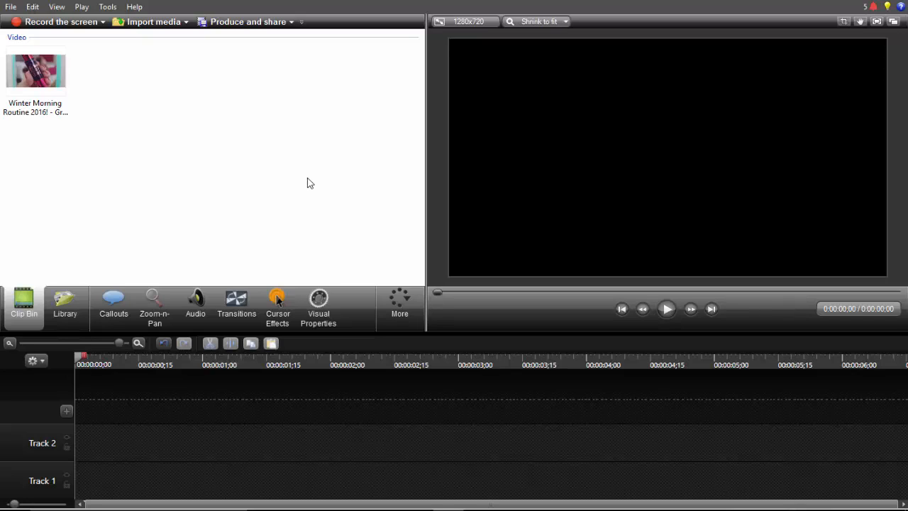
mouse_move(238, 176)
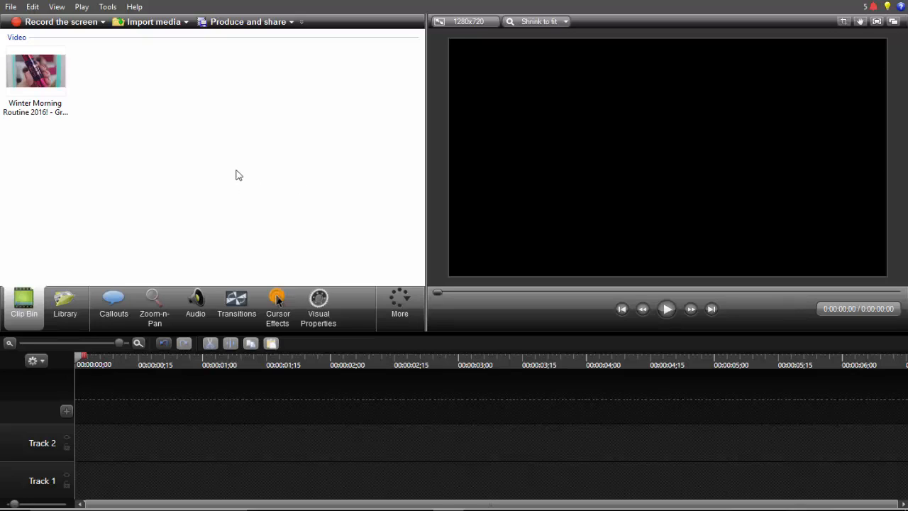
mouse_move(233, 179)
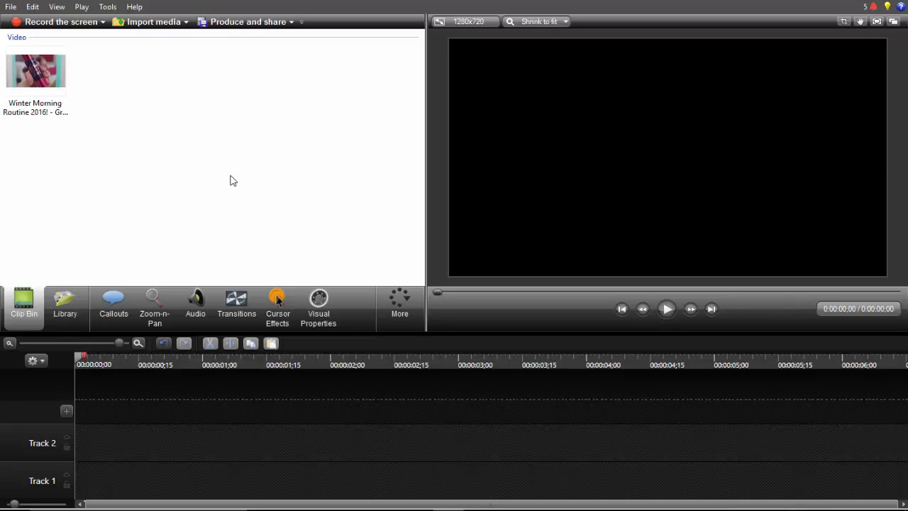
mouse_move(330, 125)
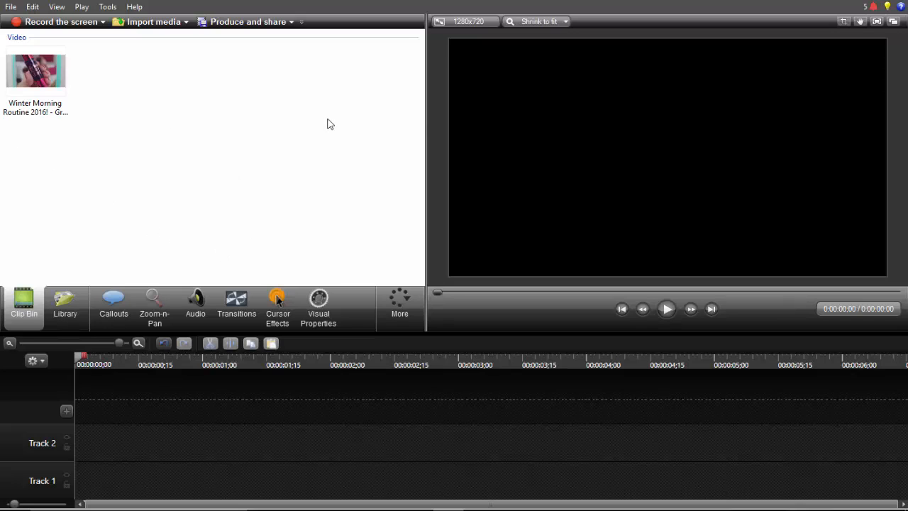
mouse_move(90, 188)
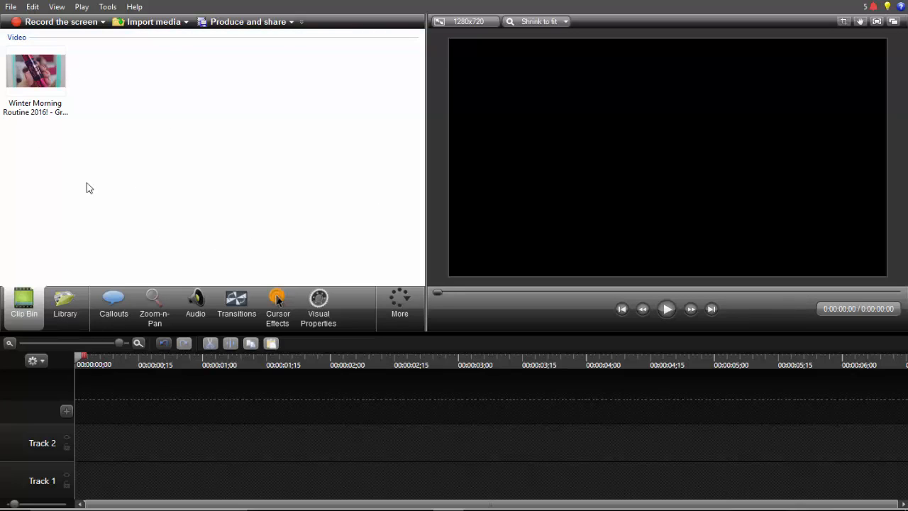
mouse_move(36, 71)
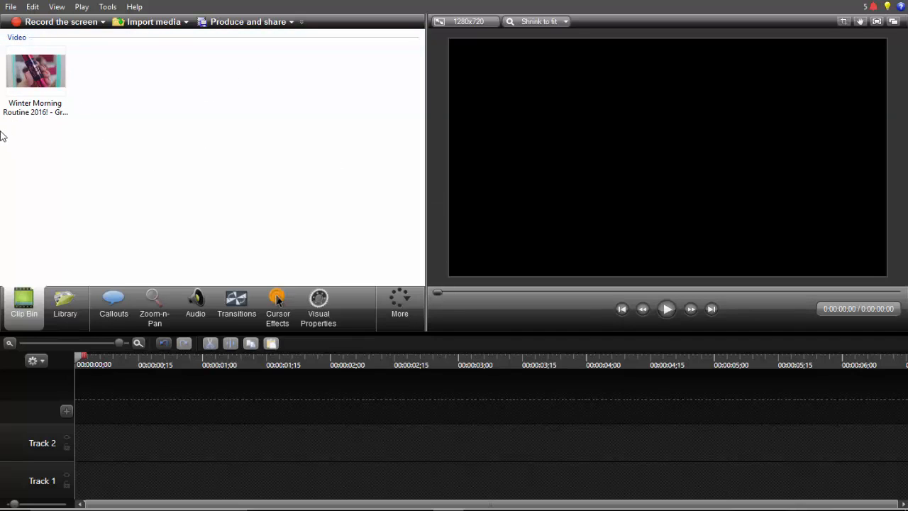
mouse_move(295, 71)
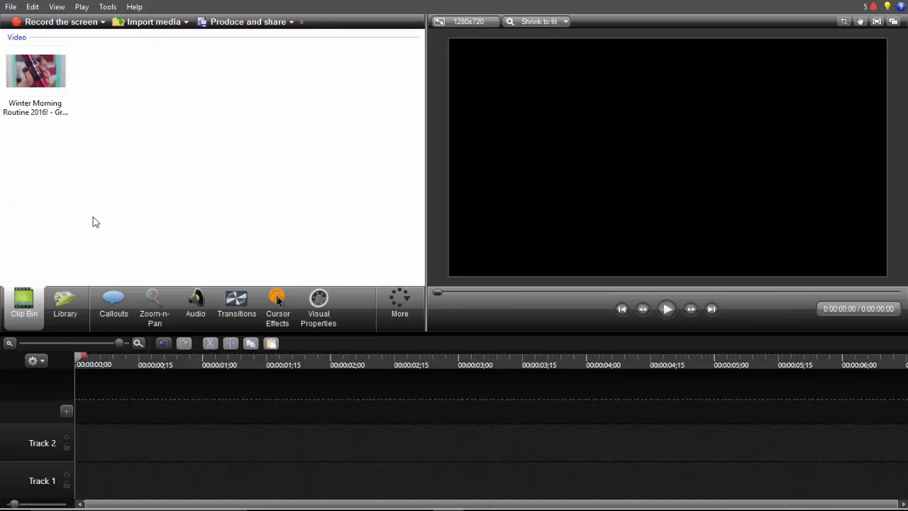
mouse_move(126, 88)
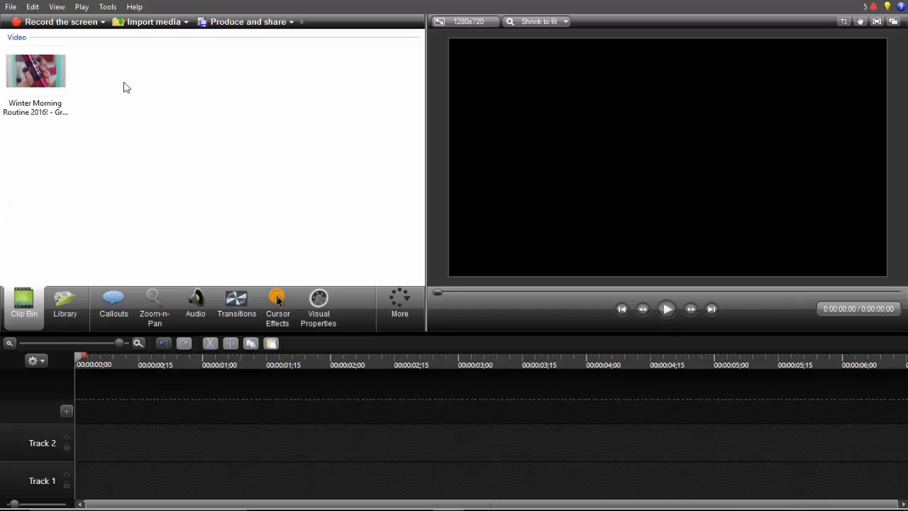
mouse_move(136, 74)
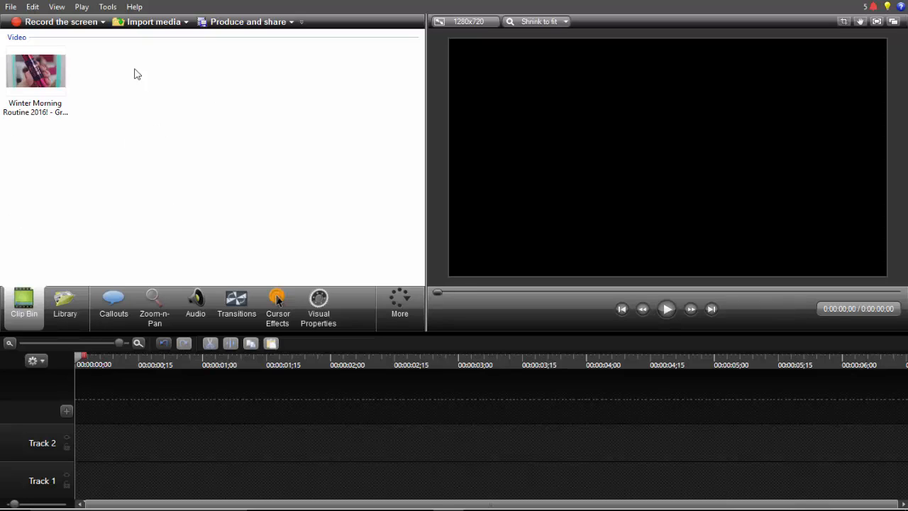
mouse_move(179, 168)
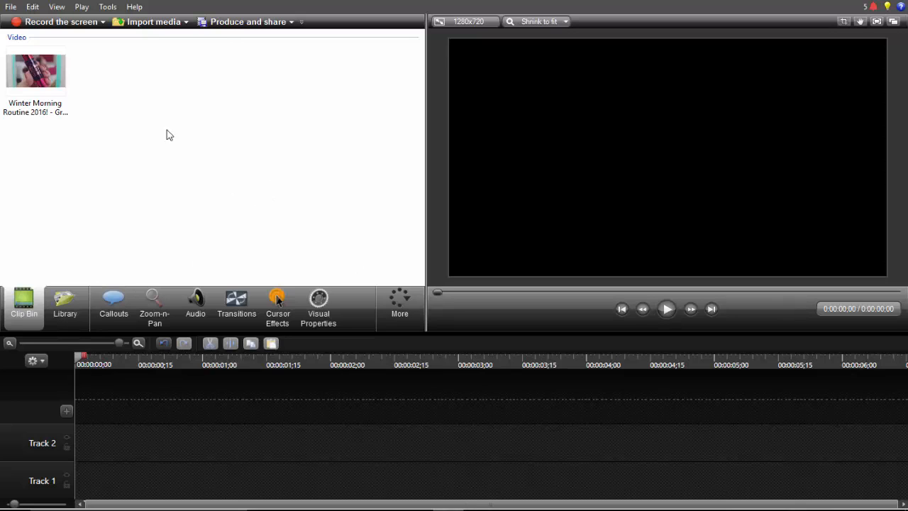
- Place the Winter Morning Routine 2016 clip from the Clip Bin onto the timeline
left_click(36, 71)
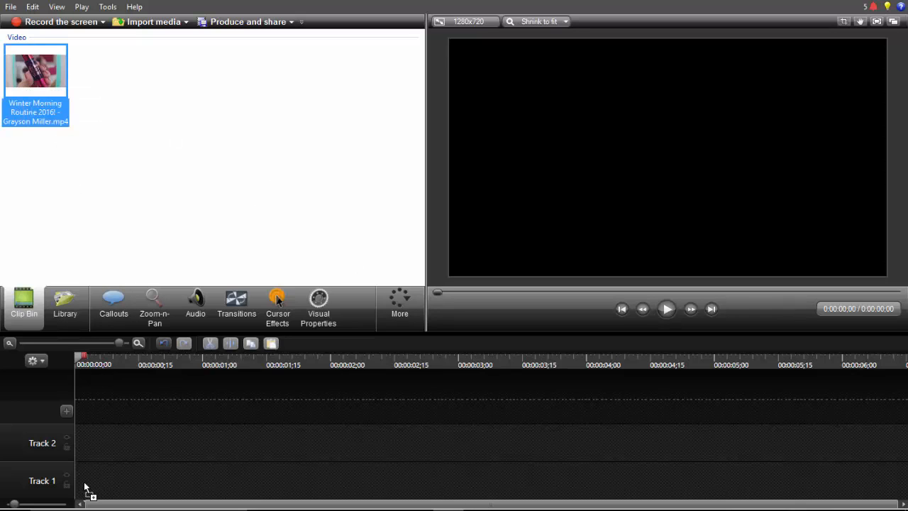
mouse_move(80, 447)
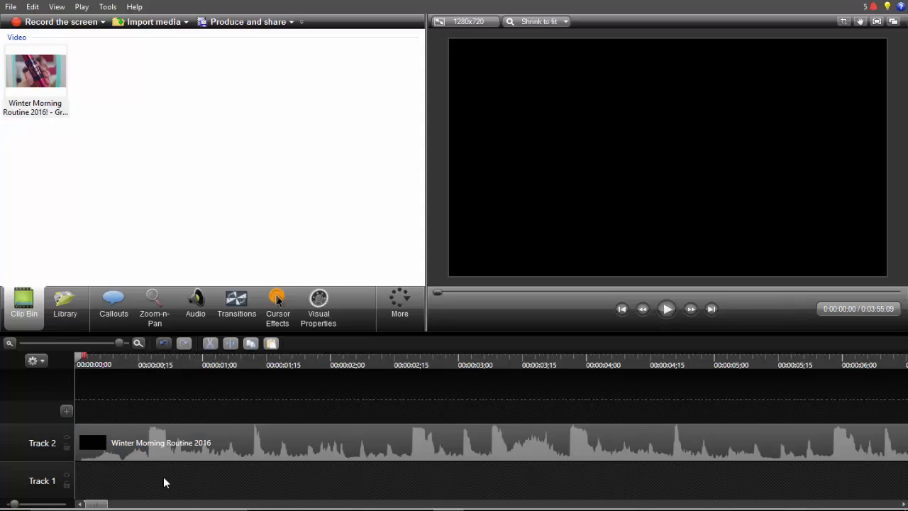
mouse_move(135, 479)
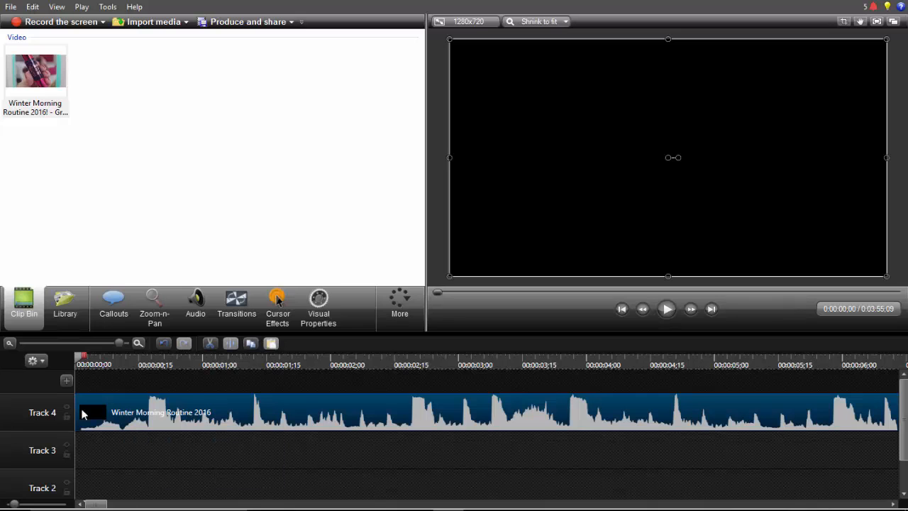
- Remove the clip's track and the extra empty track, leaving Track 1 and Track 2
right_click(42, 412)
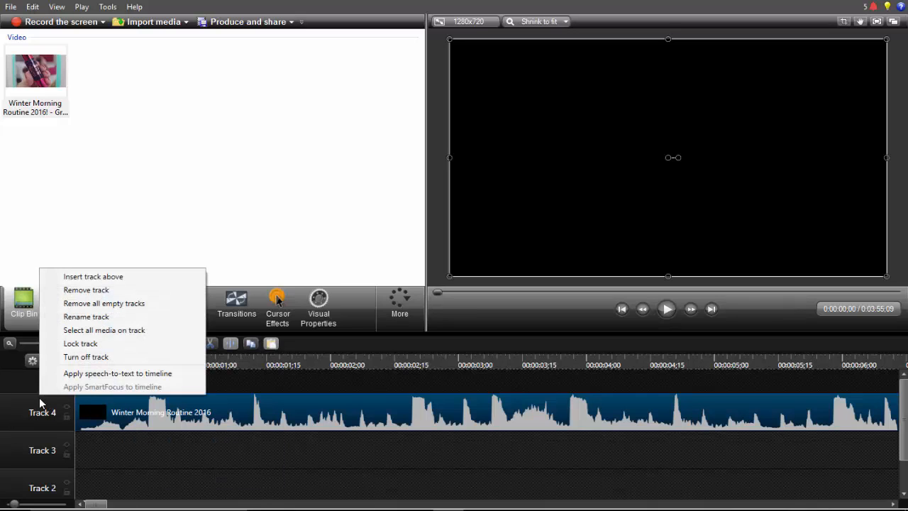
mouse_move(86, 290)
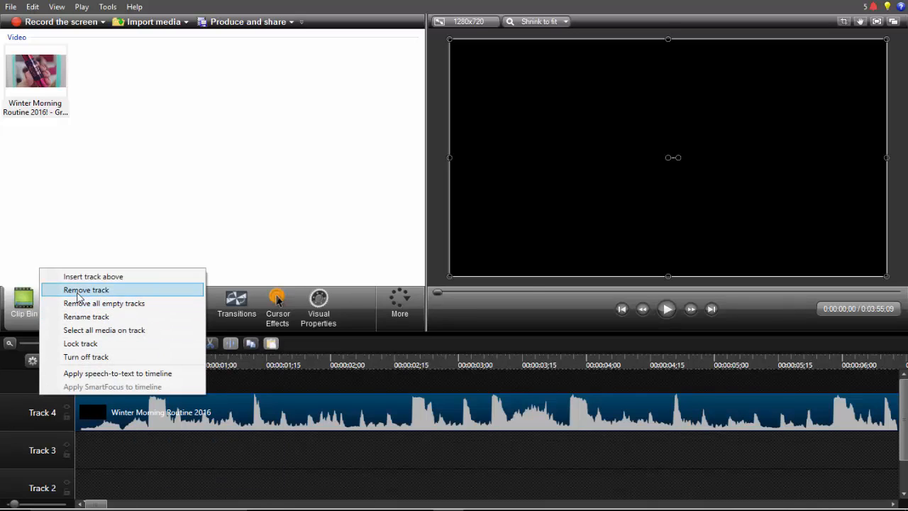
left_click(85, 289)
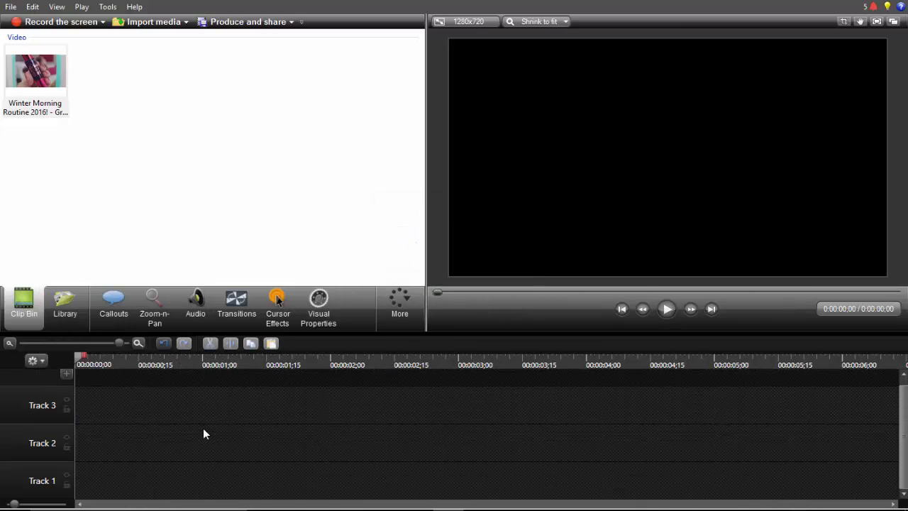
right_click(42, 406)
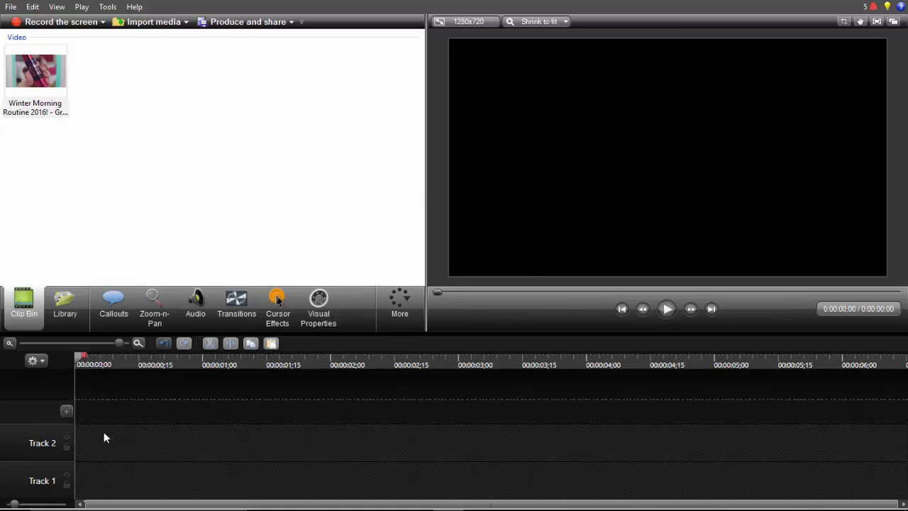
mouse_move(74, 134)
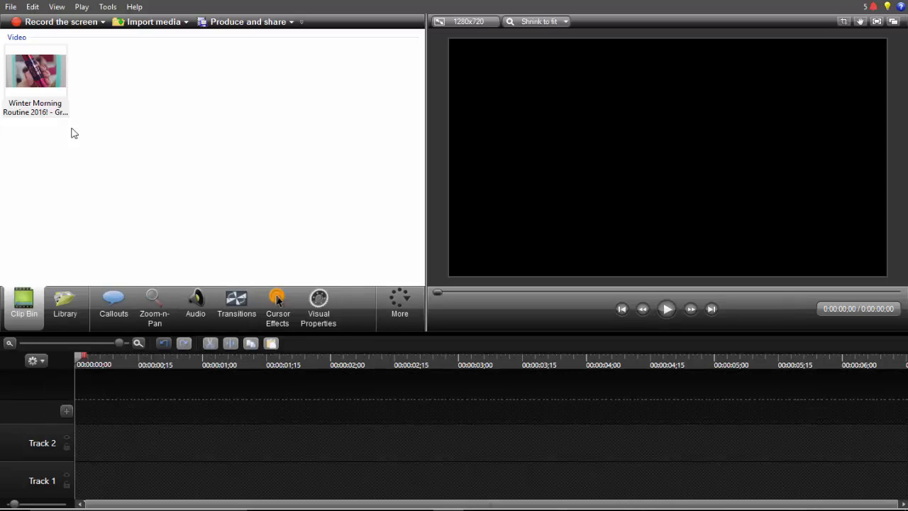
- Place the Winter Morning Routine 2016 clip onto Track 2
left_click(35, 71)
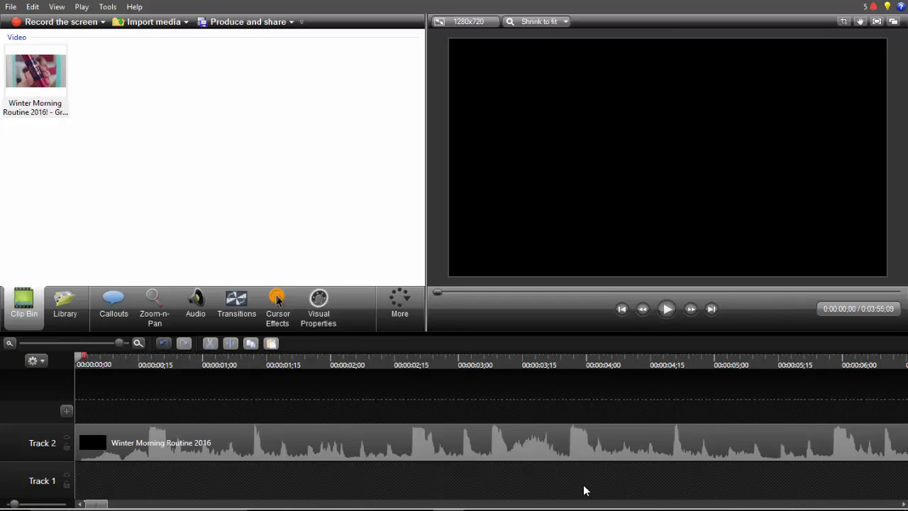
mouse_move(114, 418)
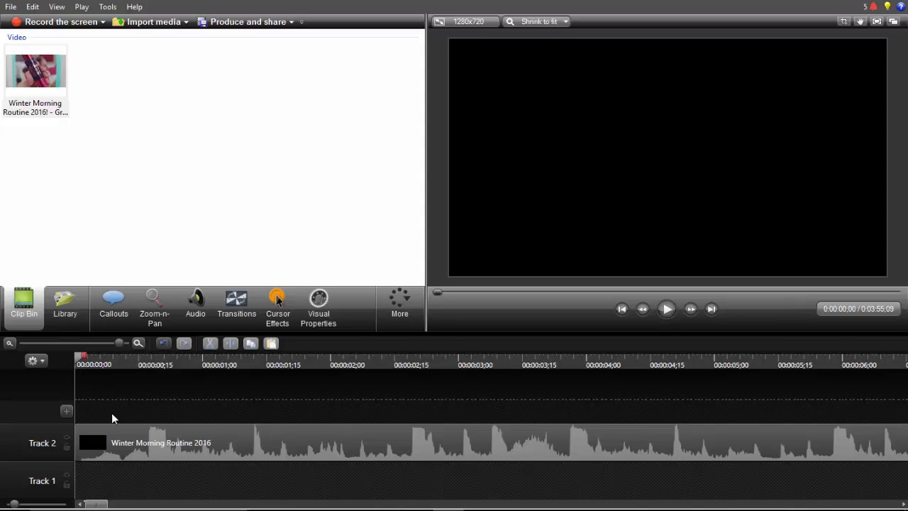
mouse_move(149, 417)
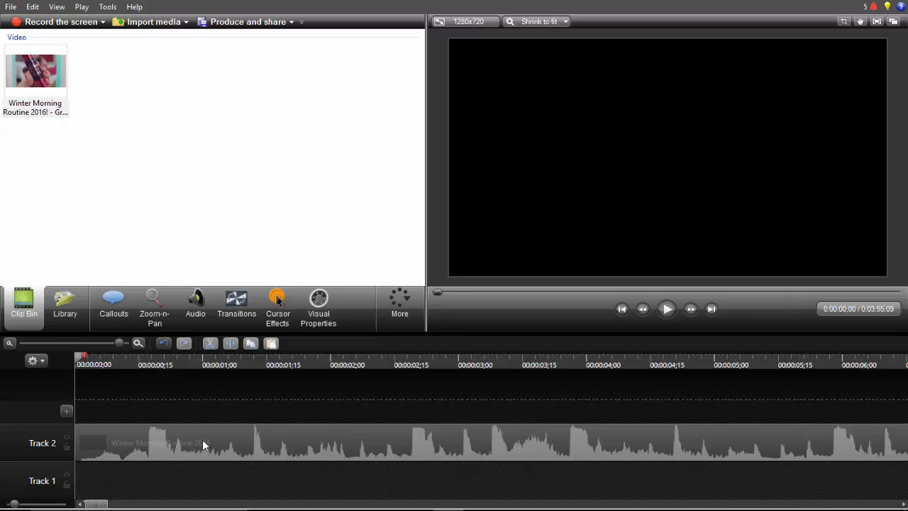
- Undo to restore the clip on Track 2 before trimming it to 0:00:01;05
left_click(163, 443)
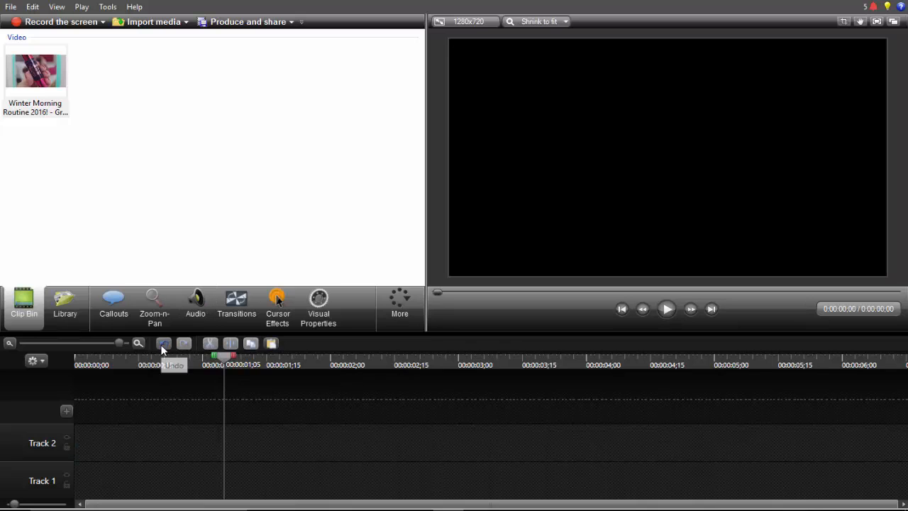
left_click(184, 345)
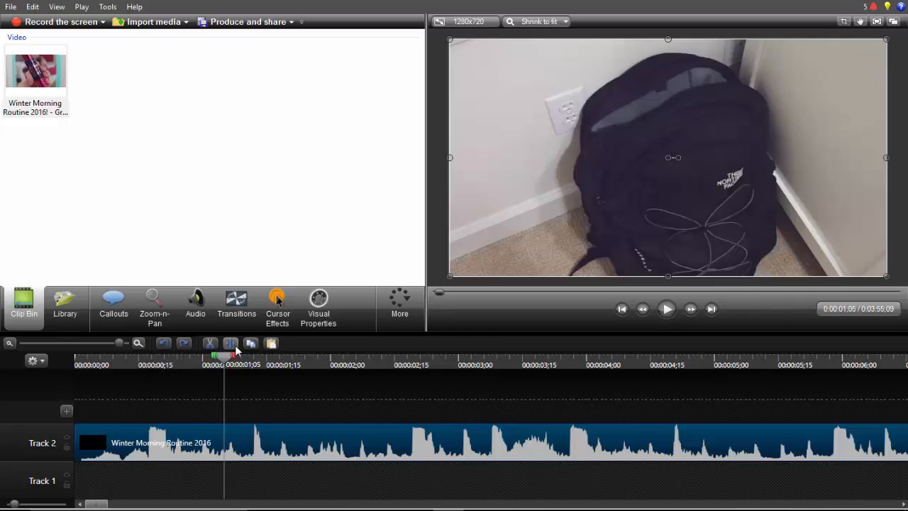
mouse_move(230, 343)
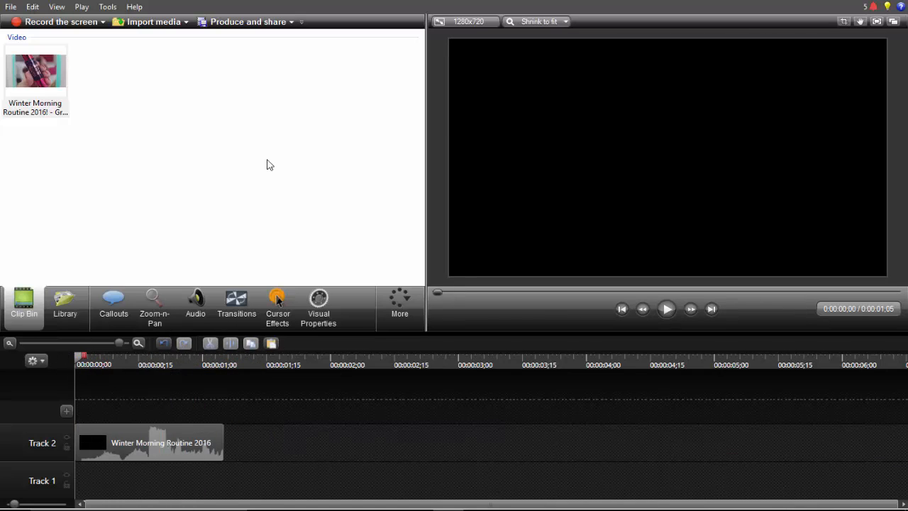
- Import the DNCE Cake By The Ocean remix mp3 and select it for Track 1
left_click(150, 21)
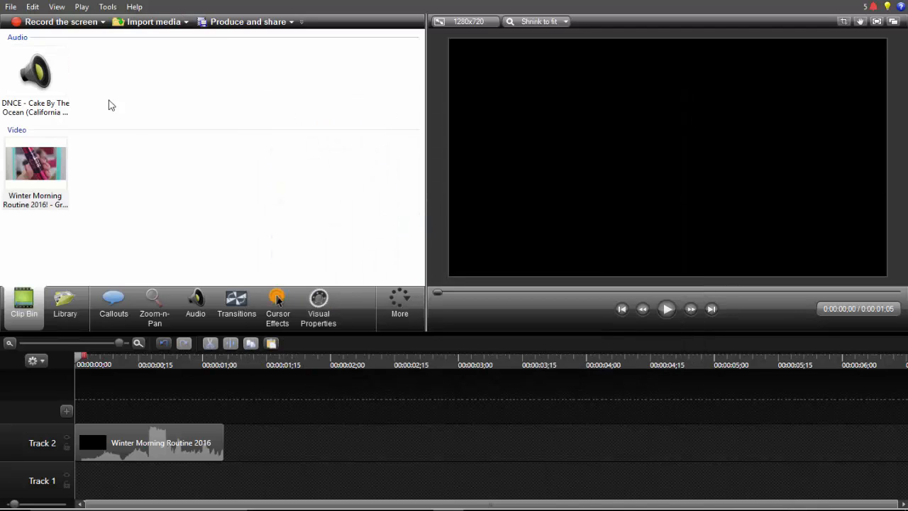
left_click(17, 37)
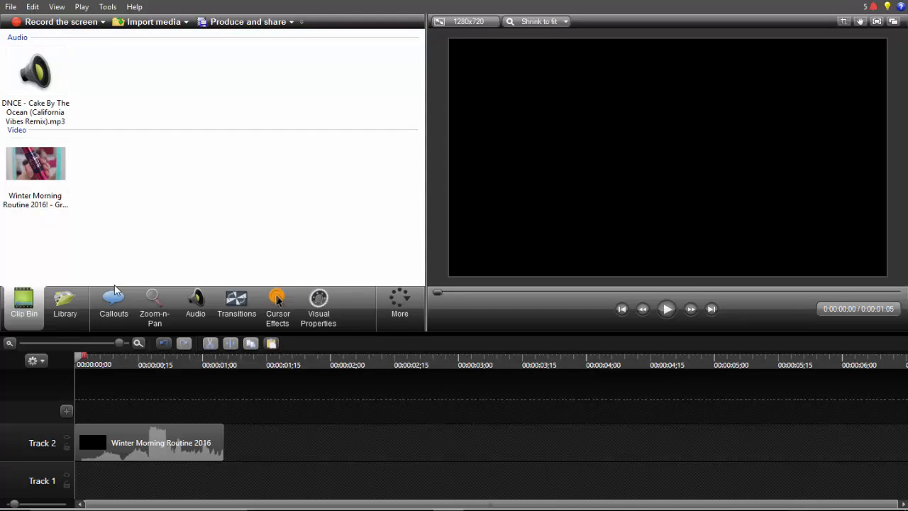
mouse_move(6, 448)
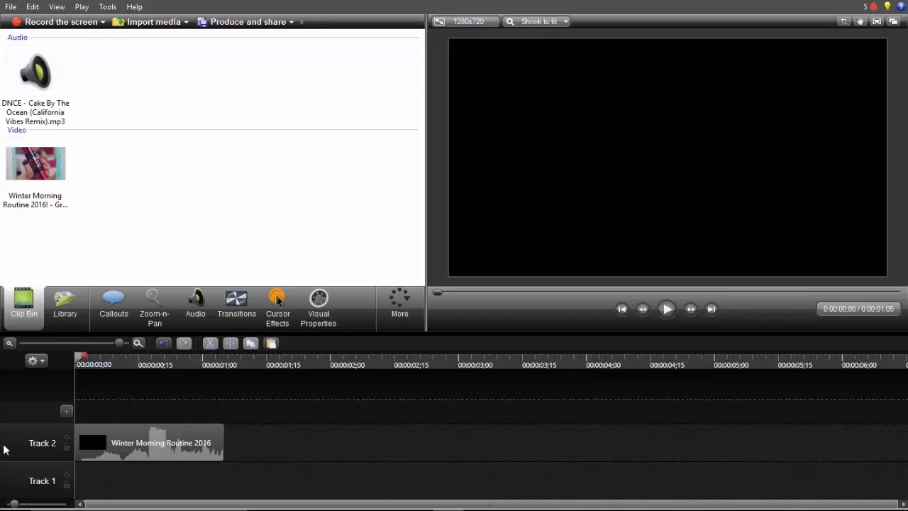
mouse_move(131, 110)
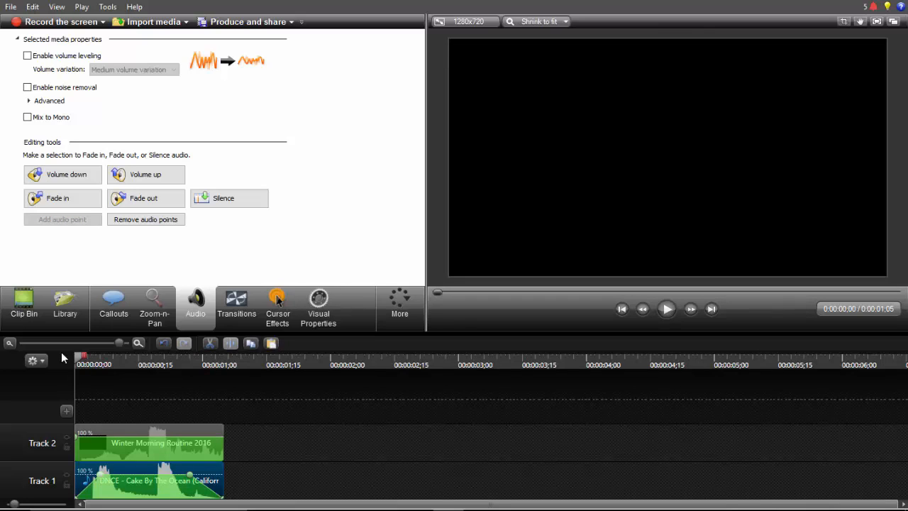
mouse_move(157, 434)
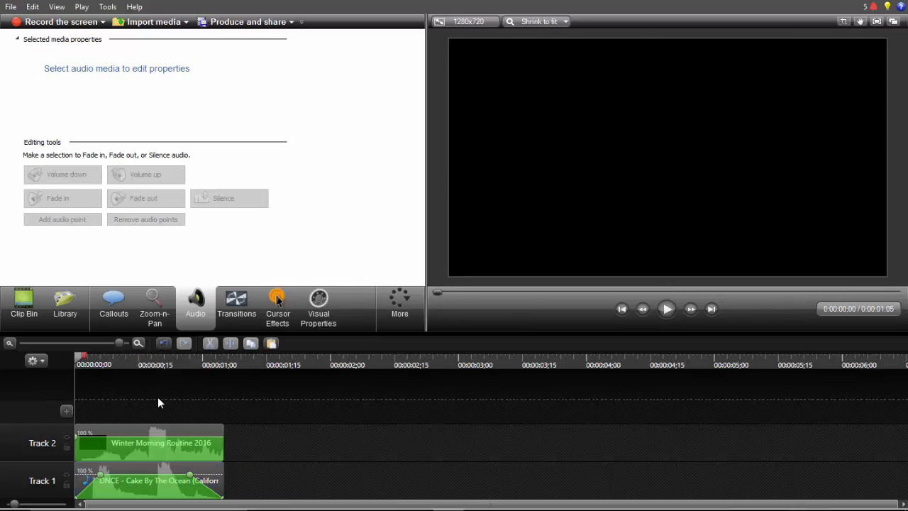
- Add a Text 1 callout on a new Track 3 above the video and song
left_click(23, 305)
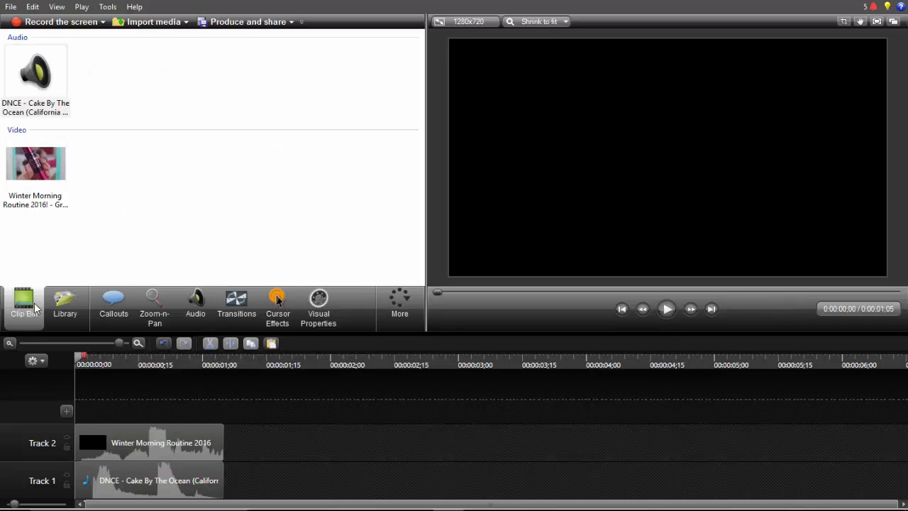
mouse_move(23, 307)
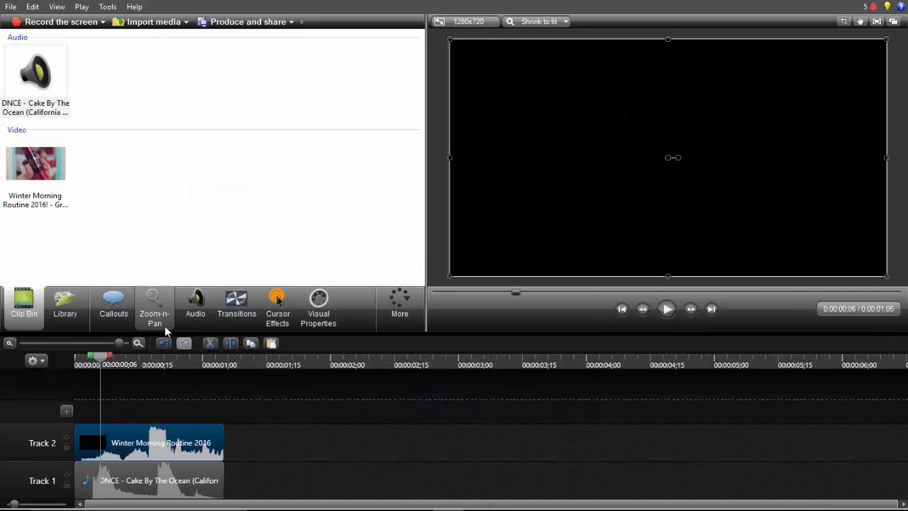
left_click(113, 307)
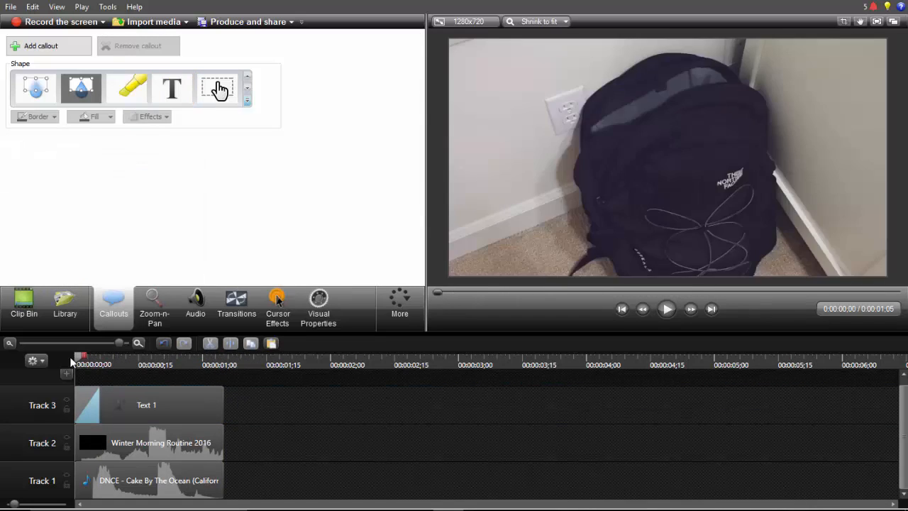
- Make the callout a plain Text shape reading xxEDITINGHACKSxx in Bebas Neue, size 100
left_click(171, 88)
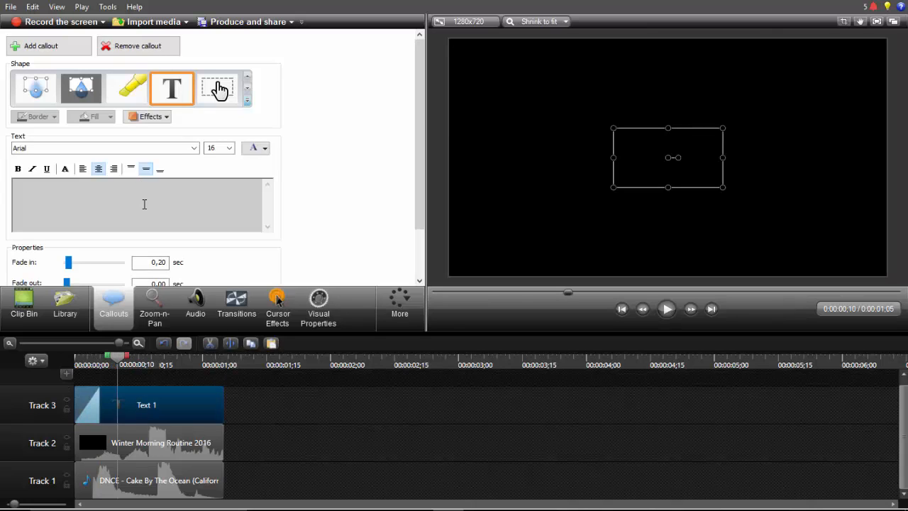
type("xxEDITINGHACKSxx")
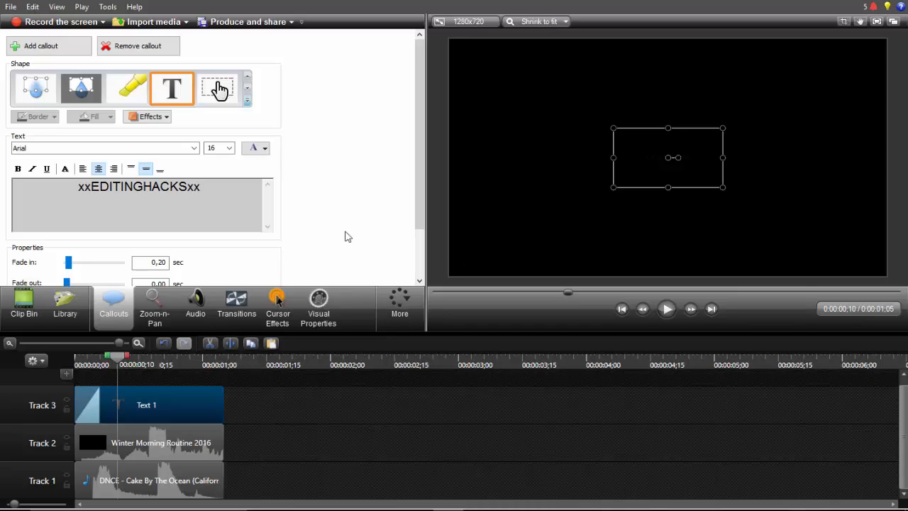
left_click(229, 148)
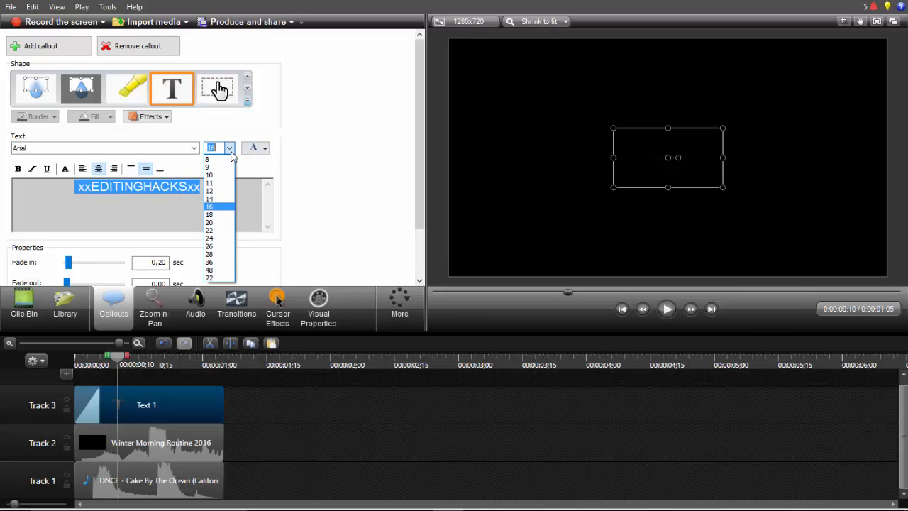
left_click(209, 276)
type("100")
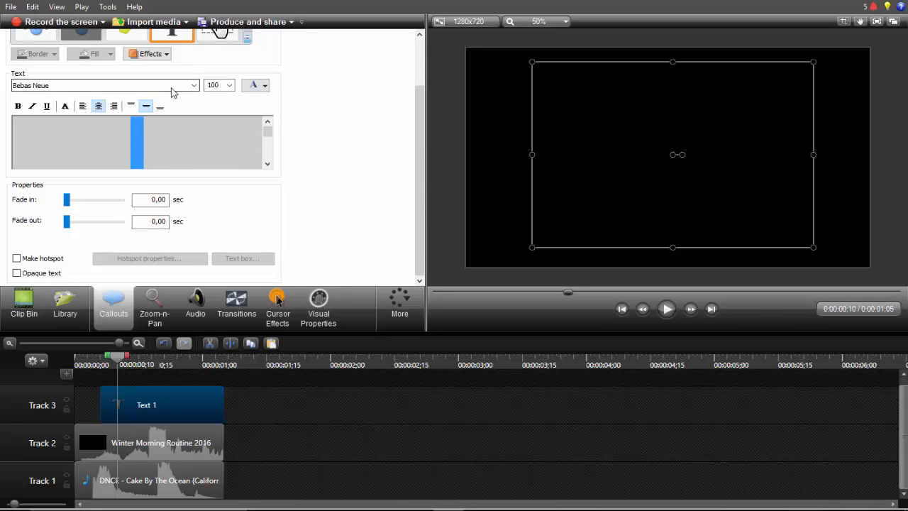
- Colour the callout text white and preview it over the footage
left_click(260, 85)
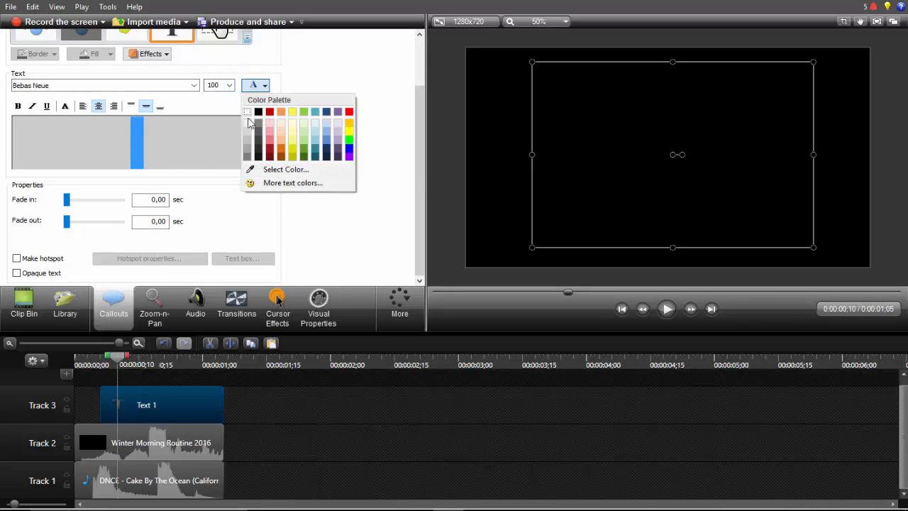
left_click(247, 111)
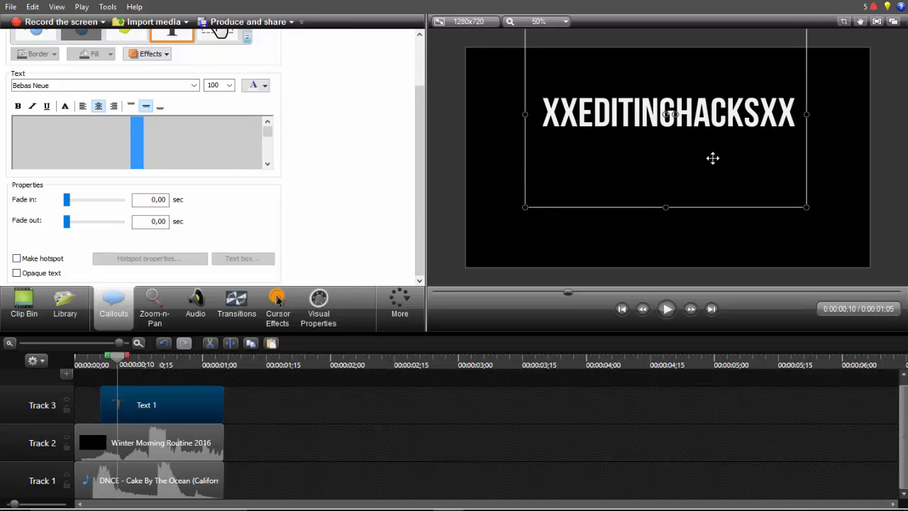
left_click(667, 309)
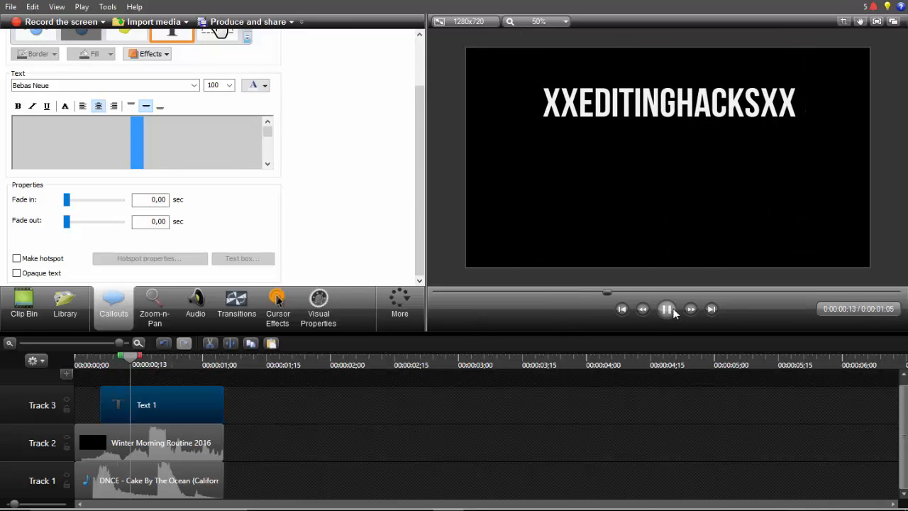
left_click(666, 308)
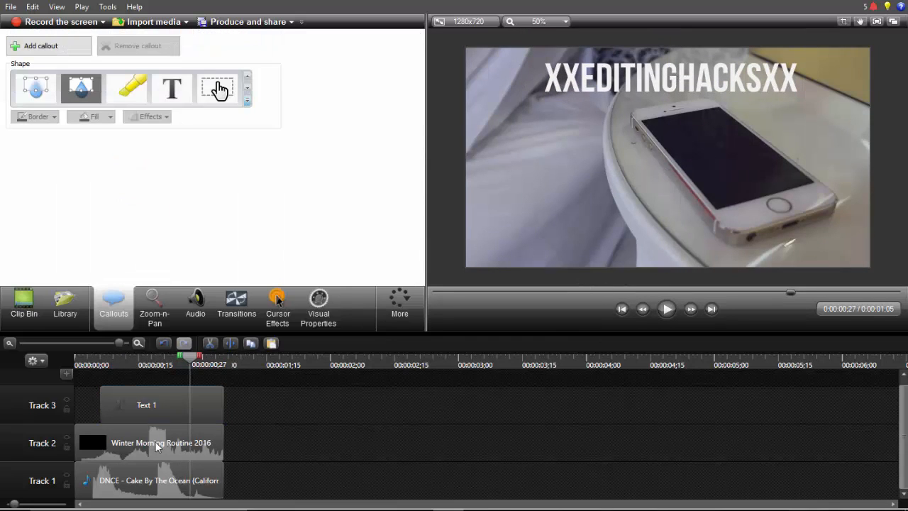
- Reposition the Text 1 callout near the top of the frame
left_click(162, 405)
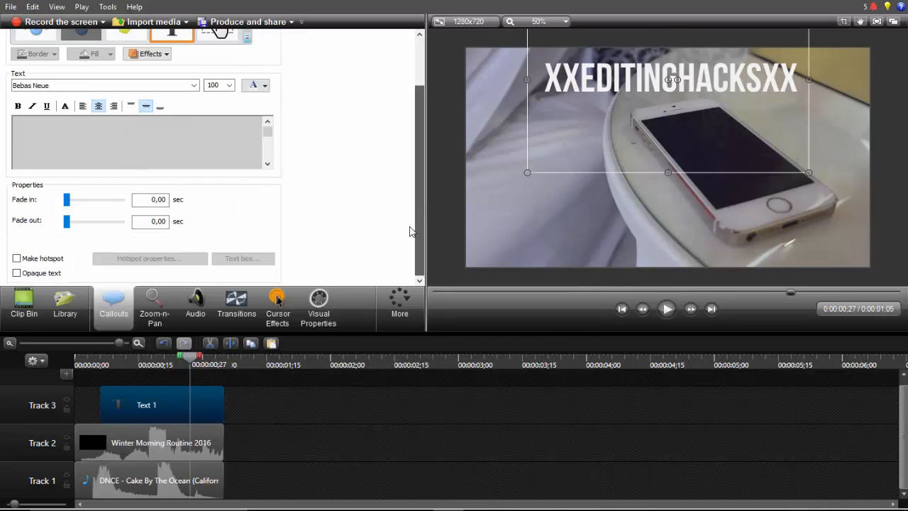
mouse_move(621, 142)
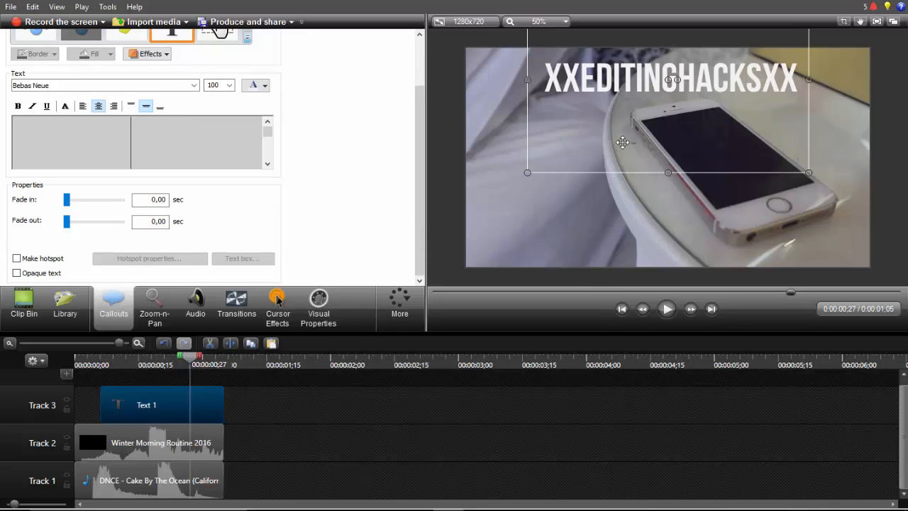
mouse_move(88, 333)
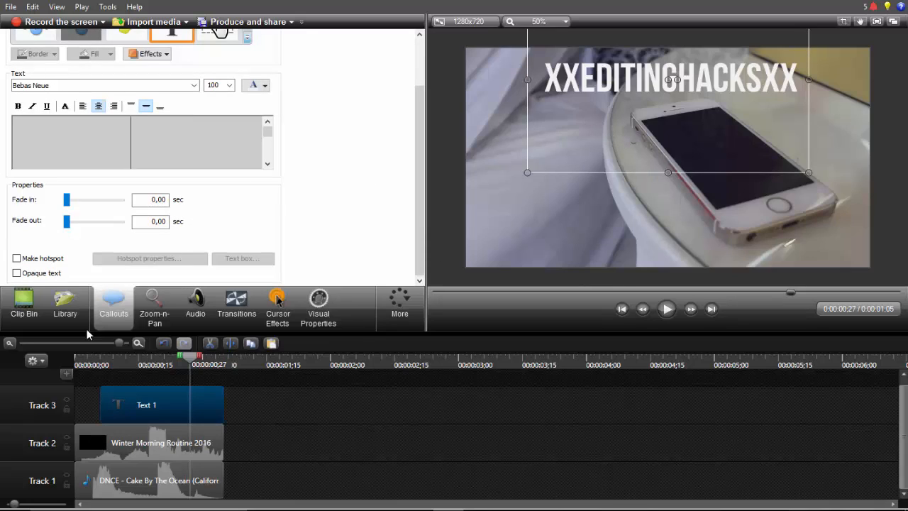
left_click(161, 404)
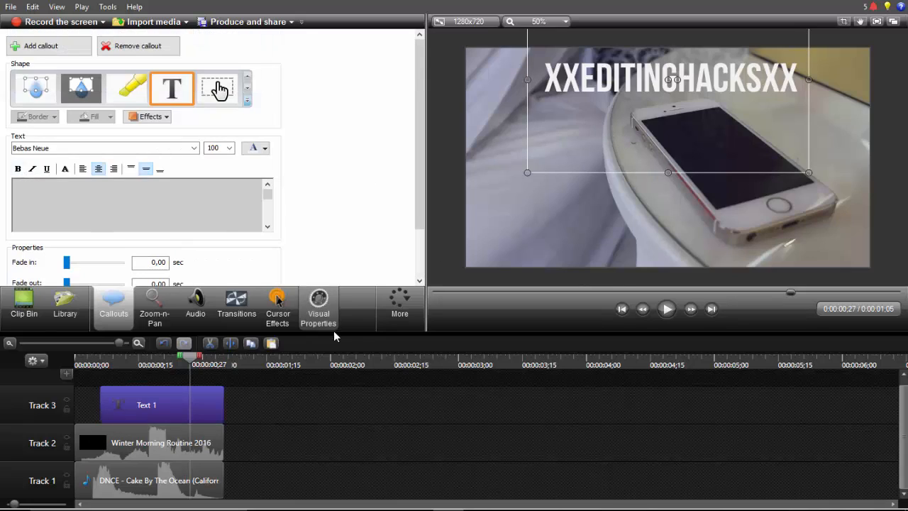
mouse_move(65, 169)
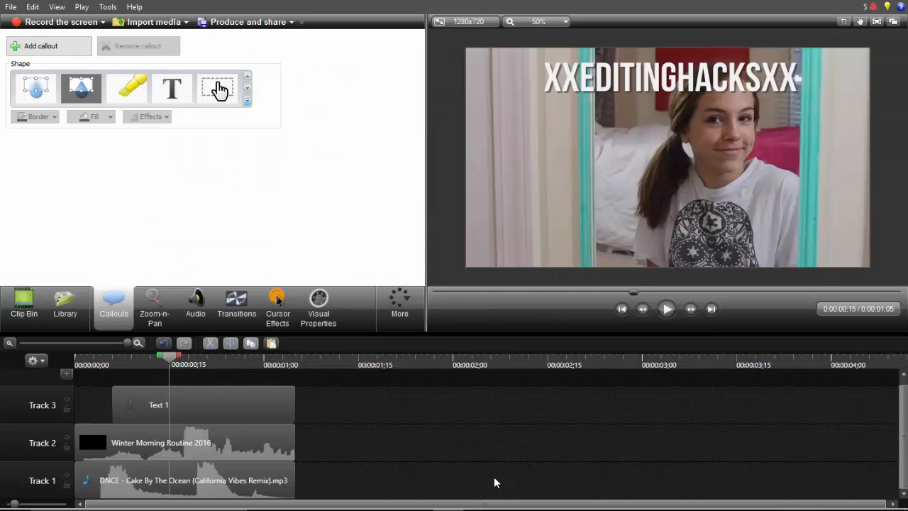
- Apply the Cube rotate transition to the Track 2 clip and return to the Clip Bin
left_click(184, 442)
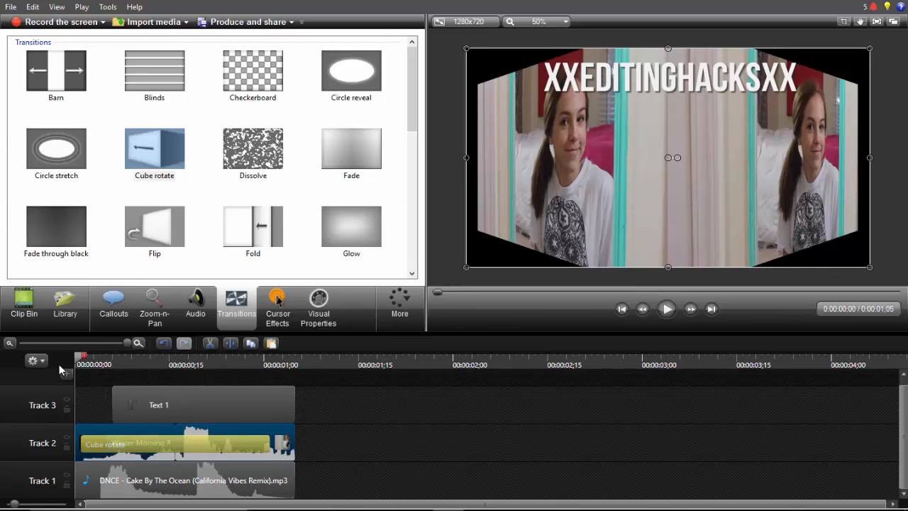
left_click(667, 308)
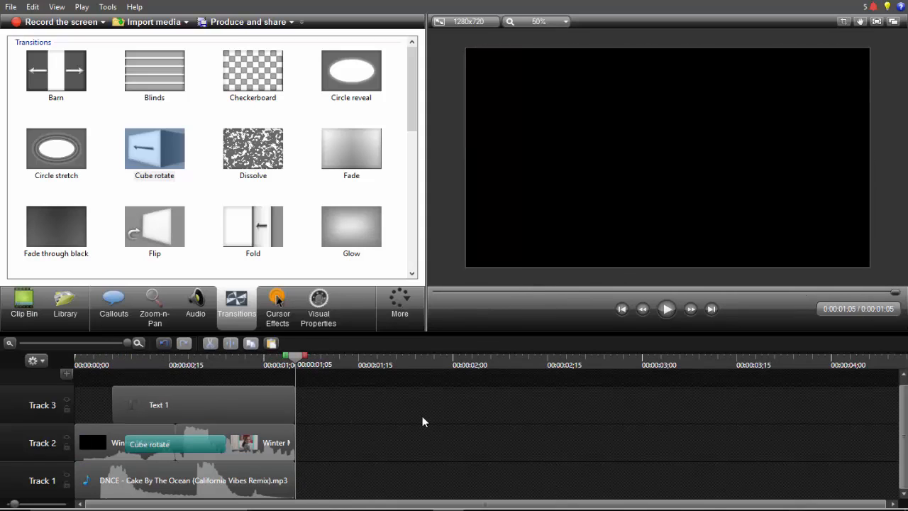
mouse_move(352, 455)
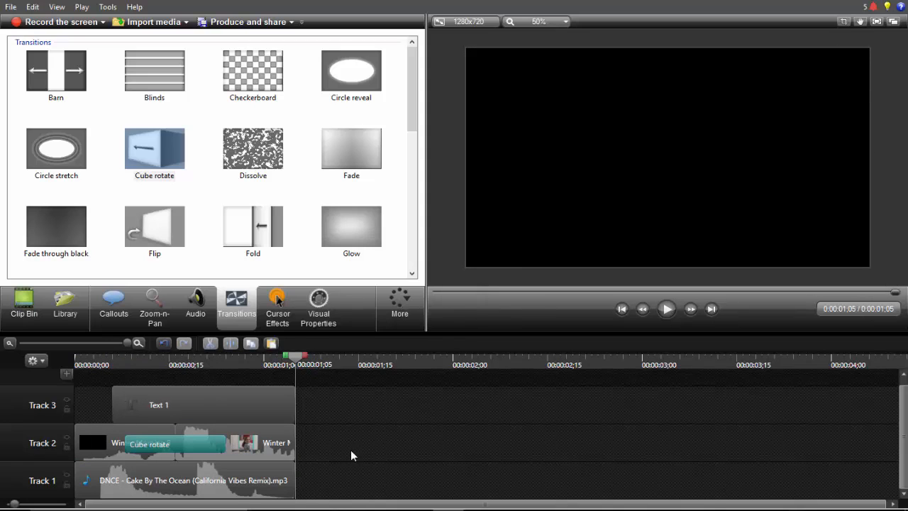
left_click(23, 305)
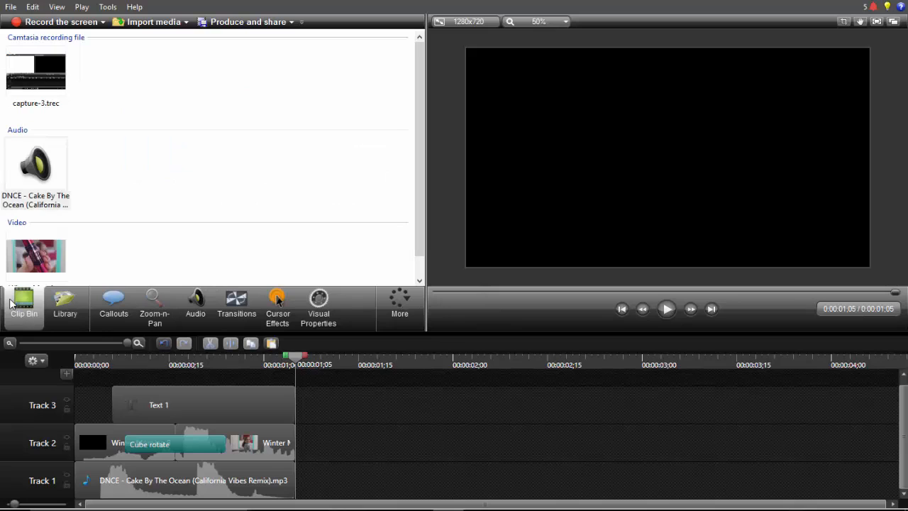
mouse_move(23, 305)
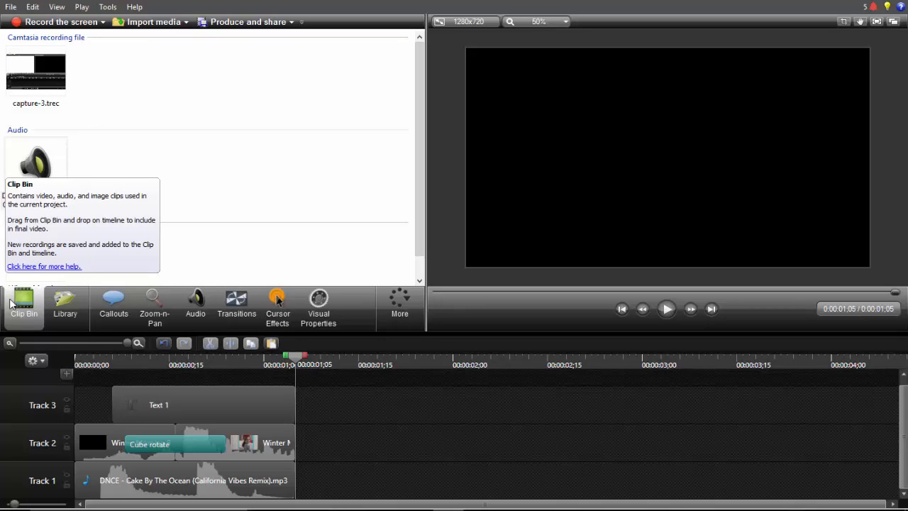